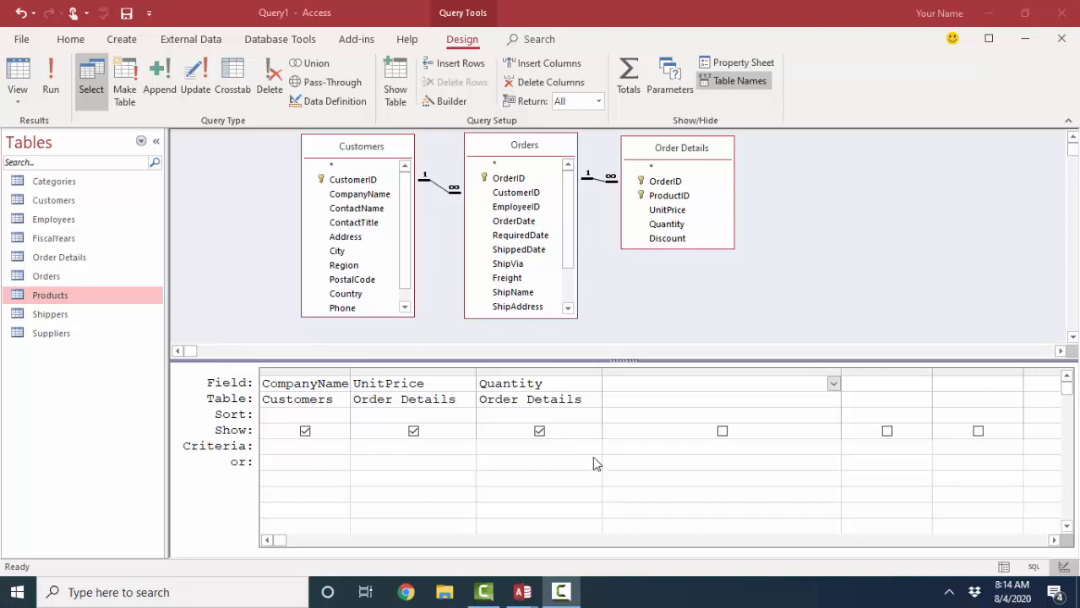
pyautogui.moveTo(375, 158)
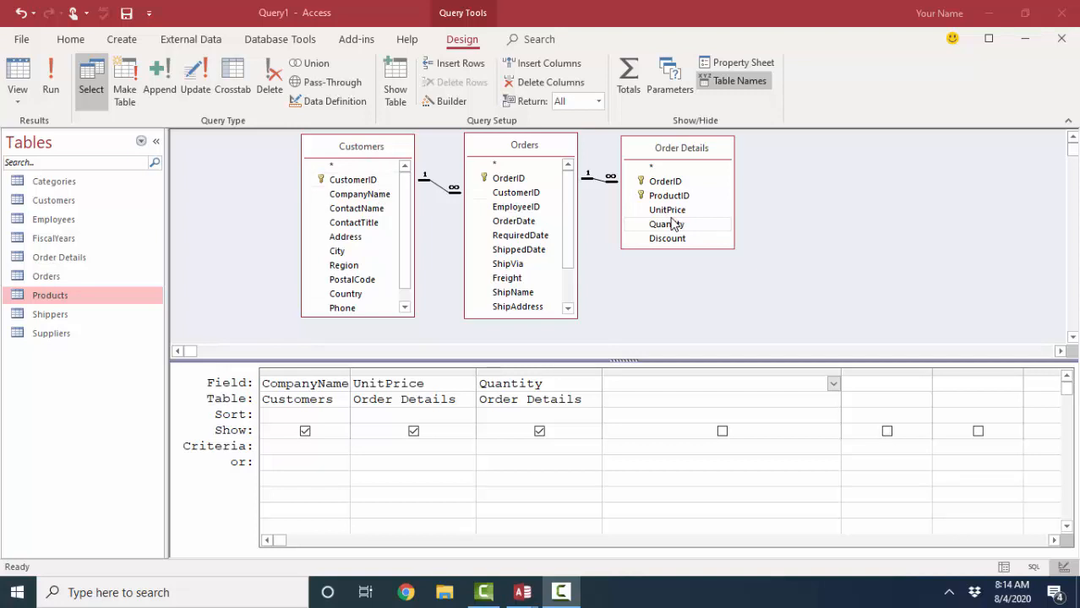
# Enter the calculated field Subtotal: [UnitPrice]*[Quantity] in the empty column
pyautogui.click(667, 224)
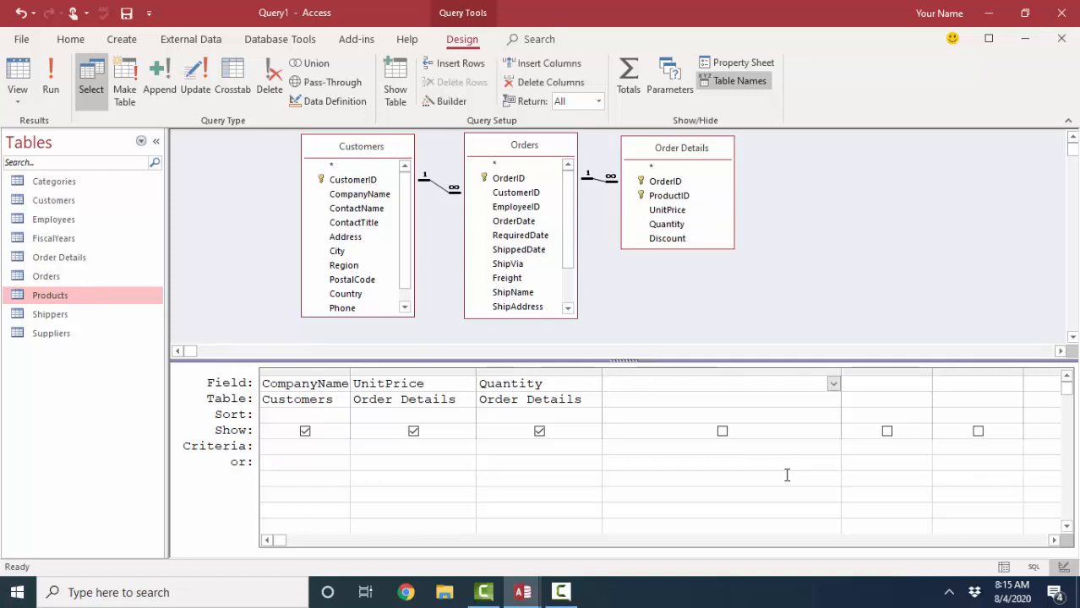
pyautogui.write('Subt')
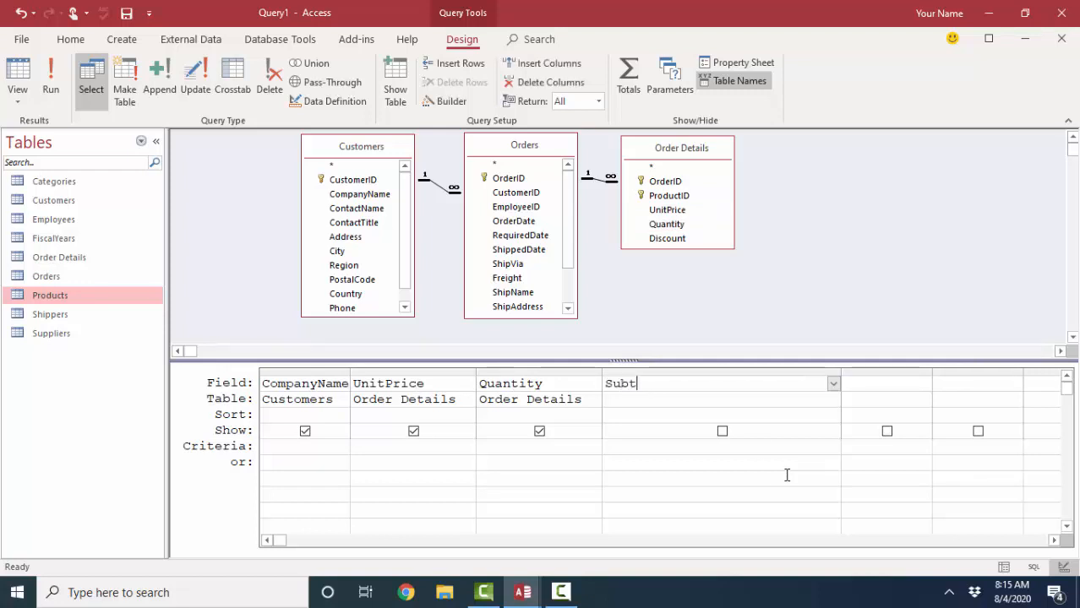
pyautogui.write('otal:')
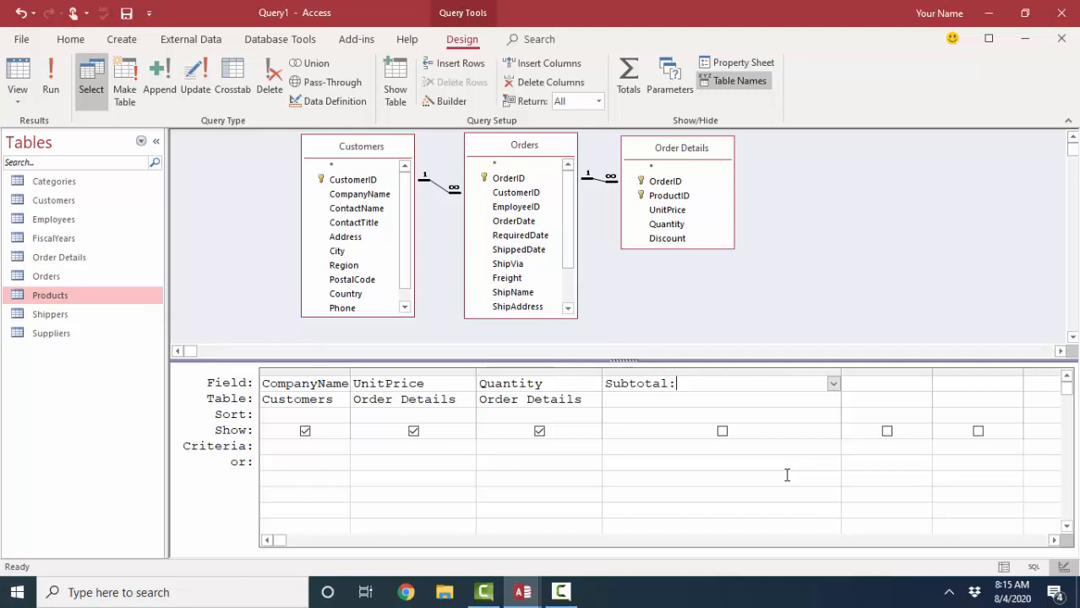
pyautogui.write('[Un')
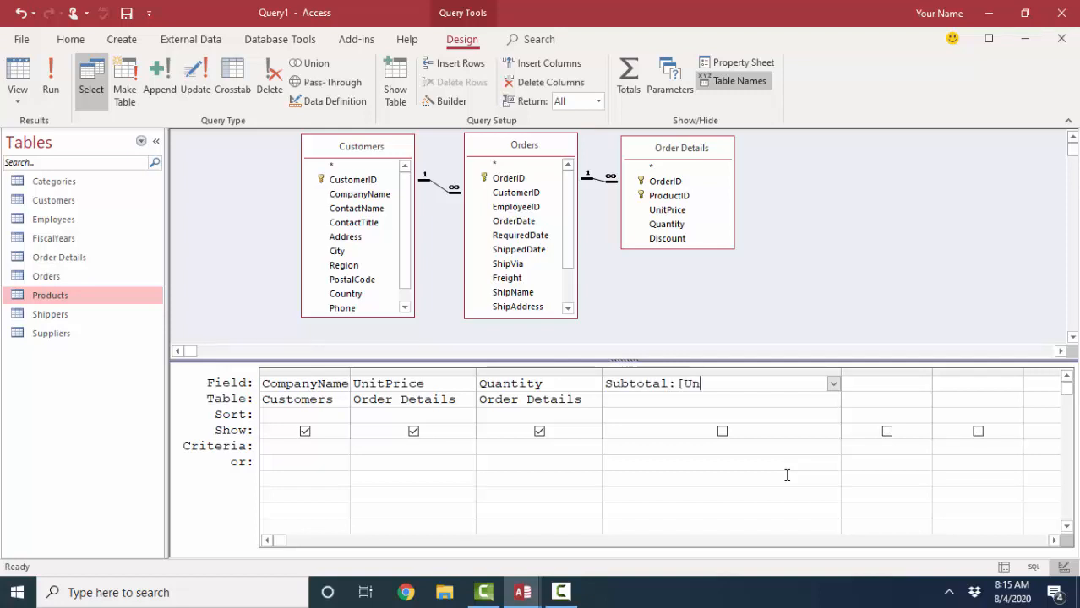
pyautogui.write('itPrice')
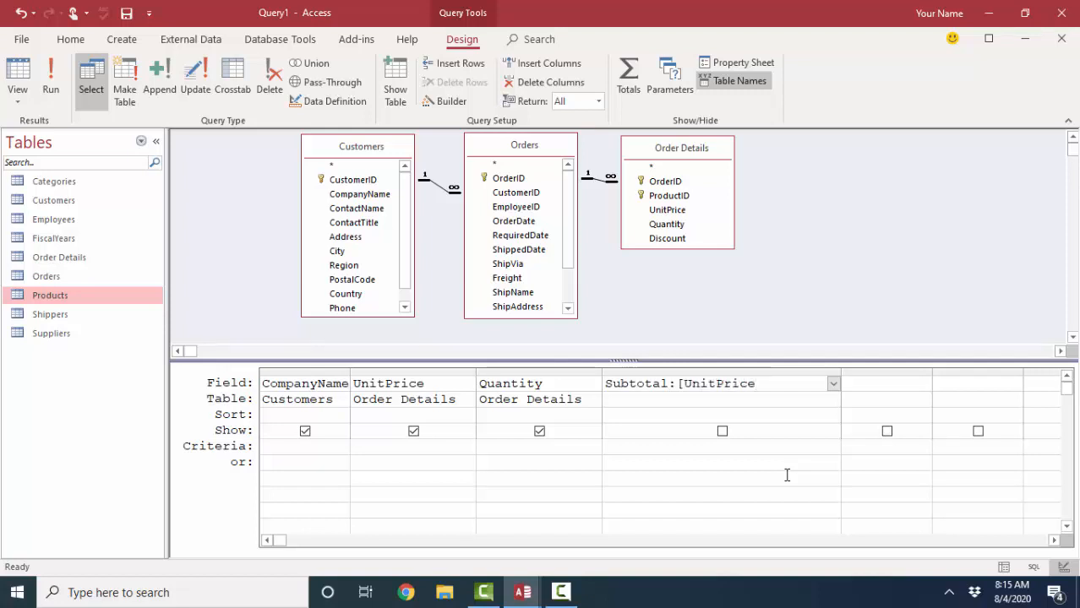
pyautogui.write('*')
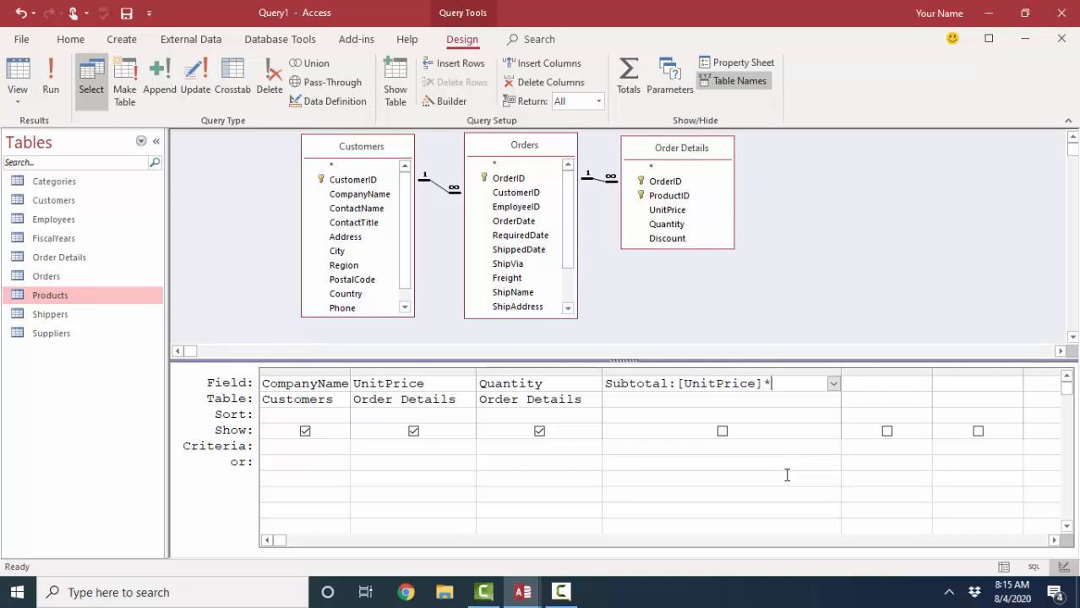
# Run the query to check per-line subtotals, then return to Design view
pyautogui.click(17, 76)
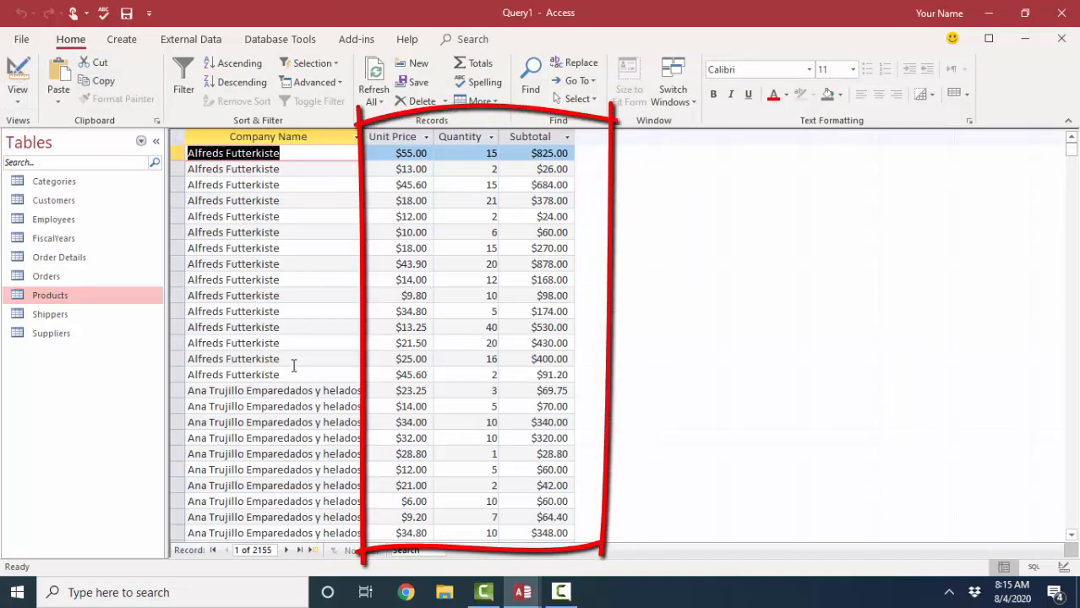
pyautogui.moveTo(238, 397)
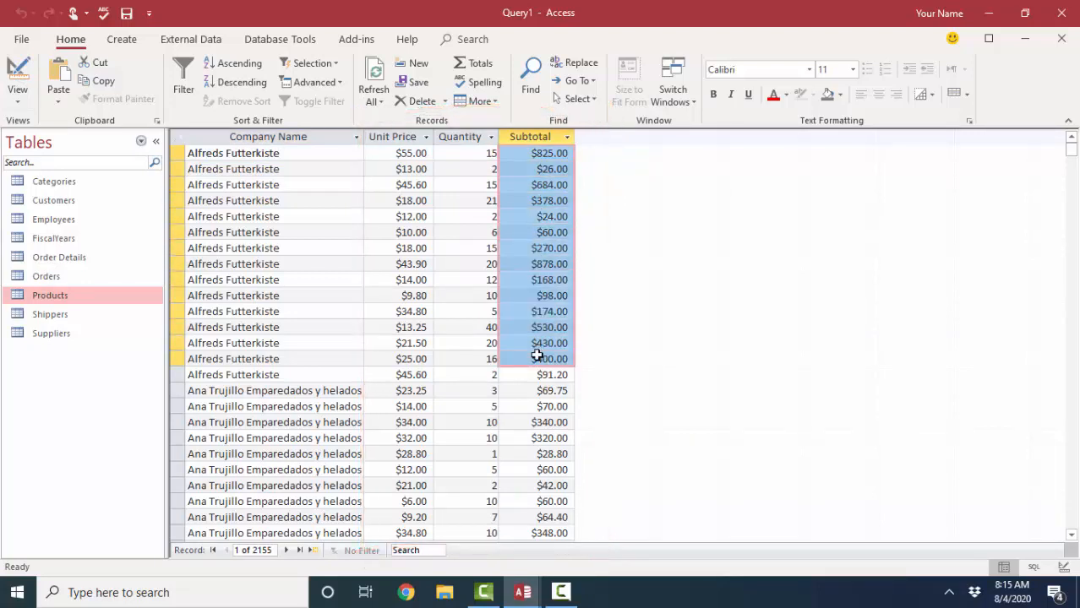
pyautogui.click(491, 153)
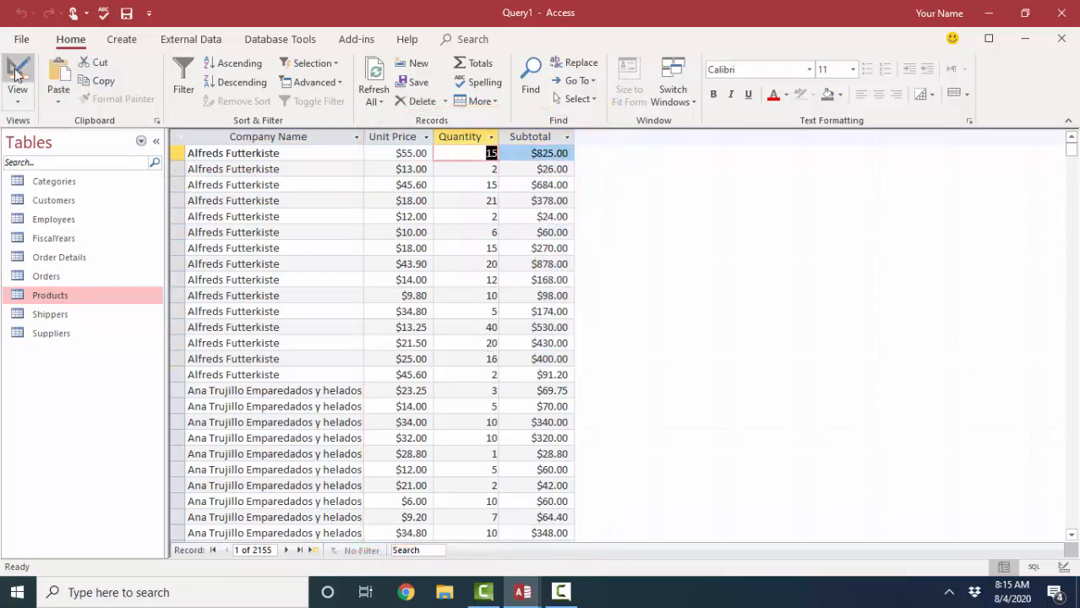
pyautogui.click(17, 80)
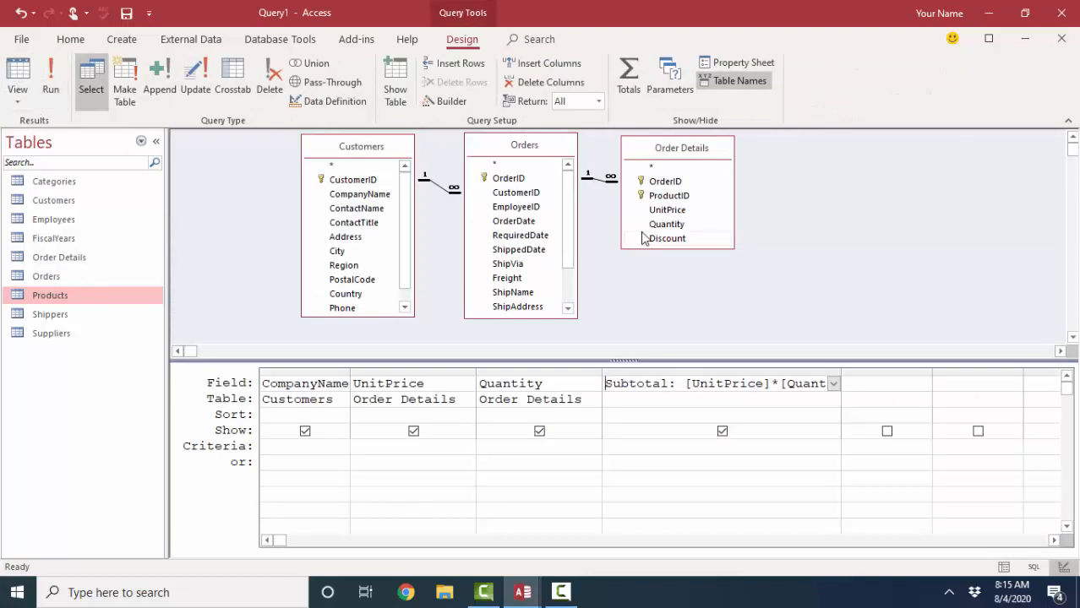
# Turn on Totals, remove UnitPrice, and set Quantity and Subtotal to Sum
pyautogui.click(628, 75)
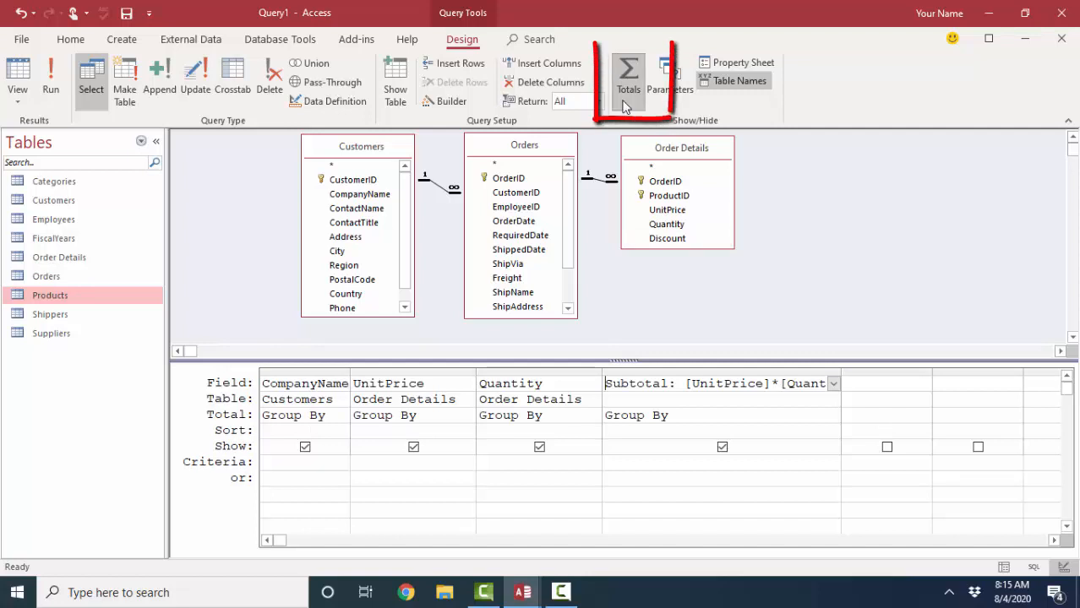
pyautogui.click(628, 76)
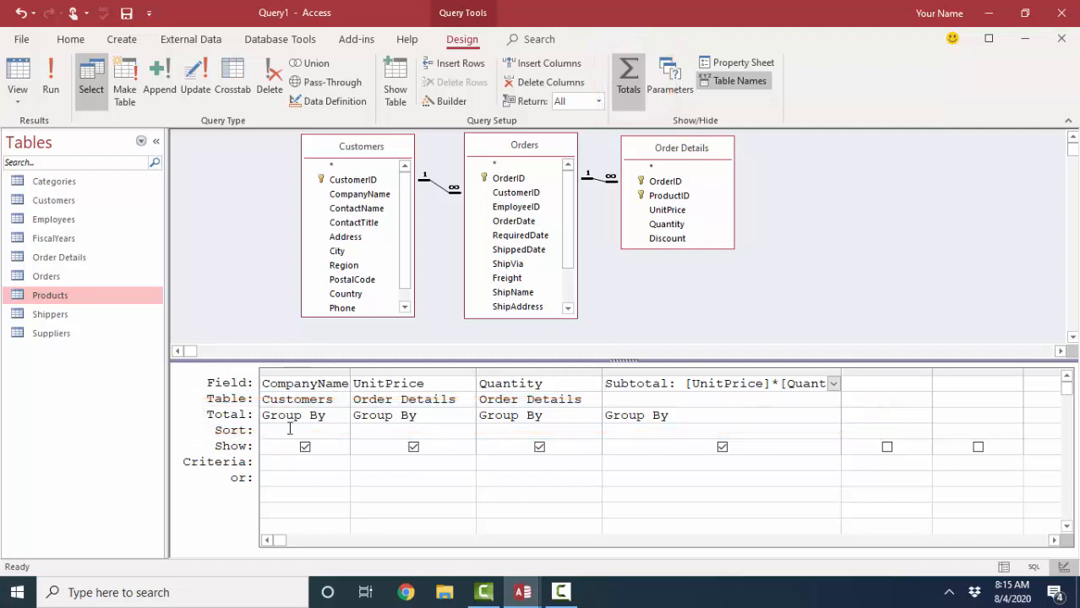
pyautogui.click(413, 383)
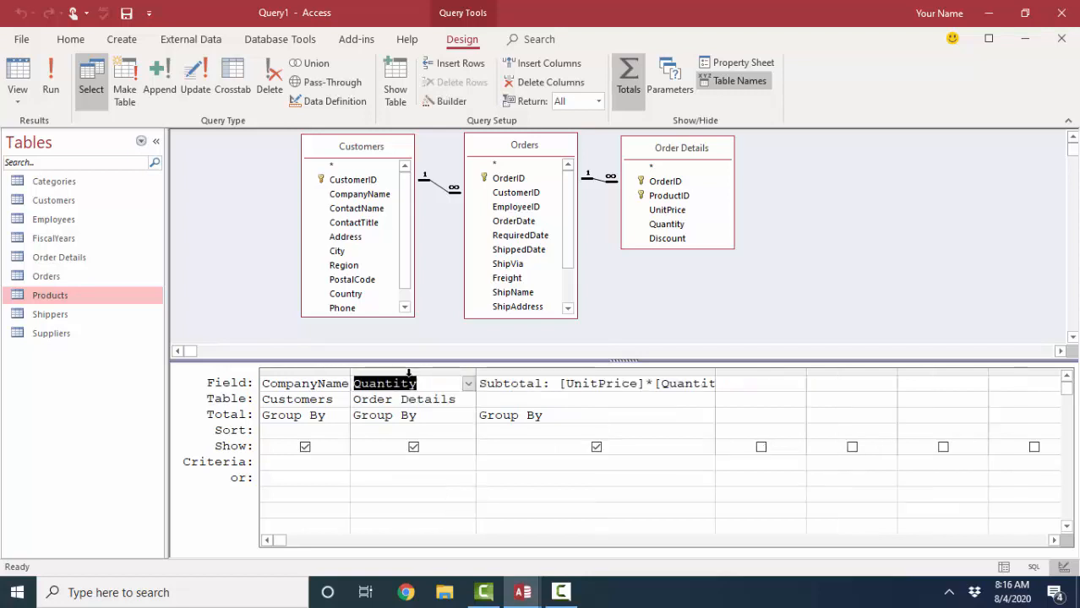
pyautogui.click(468, 415)
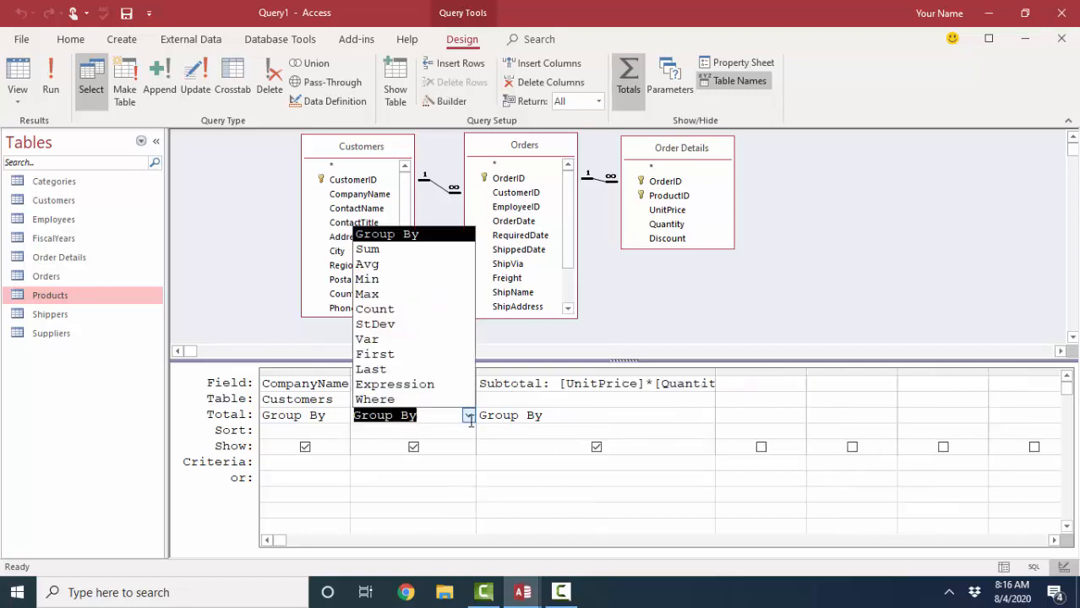
pyautogui.click(367, 248)
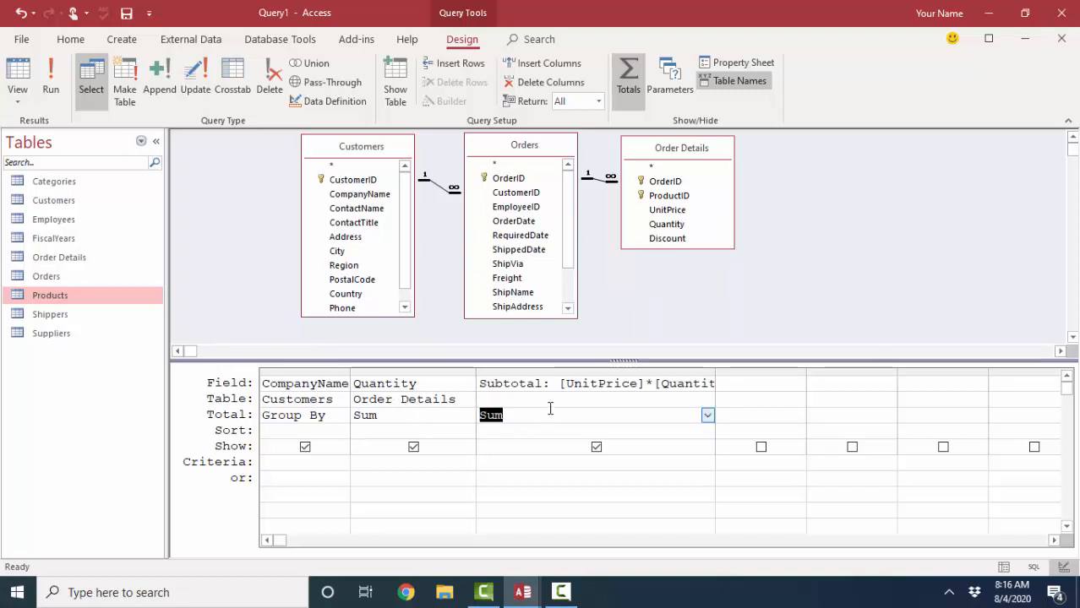
pyautogui.click(50, 76)
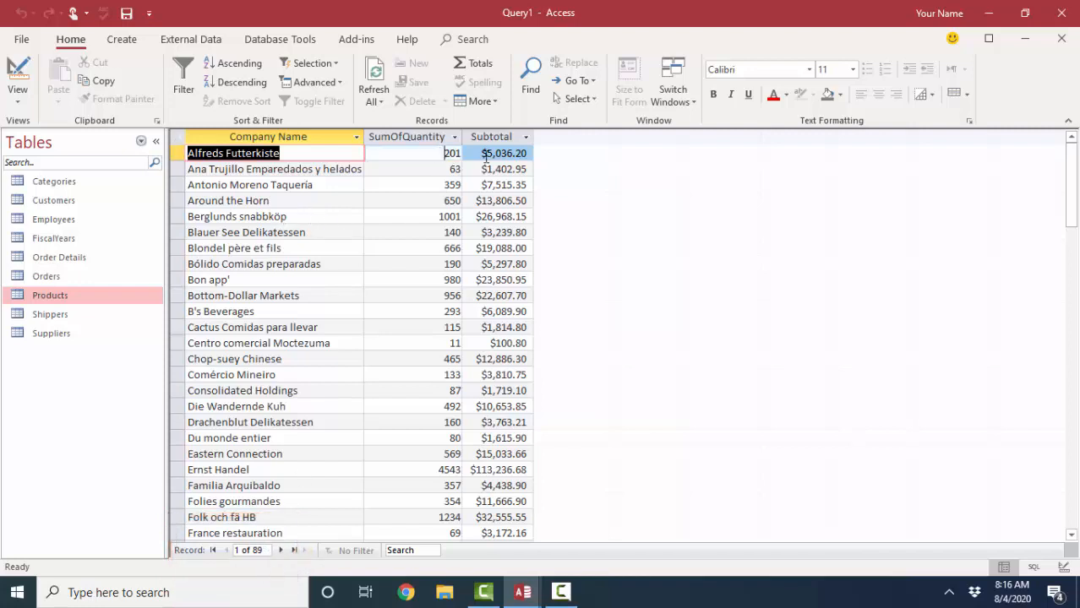
# Inspect the SumOfQuantity and Subtotal values for the 89 companies, then go back to Design
pyautogui.click(405, 153)
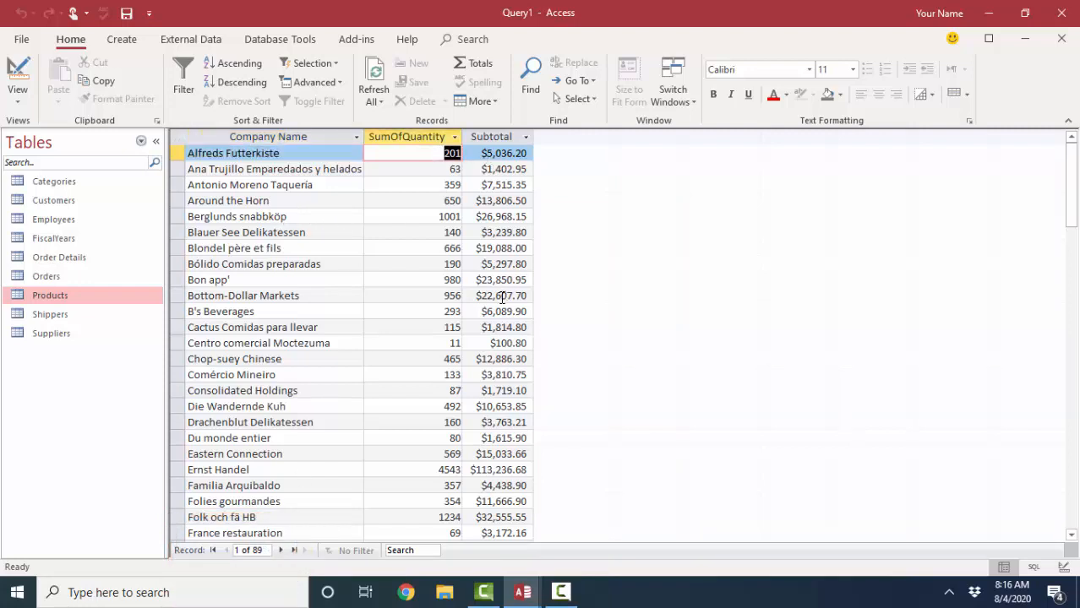
pyautogui.click(503, 153)
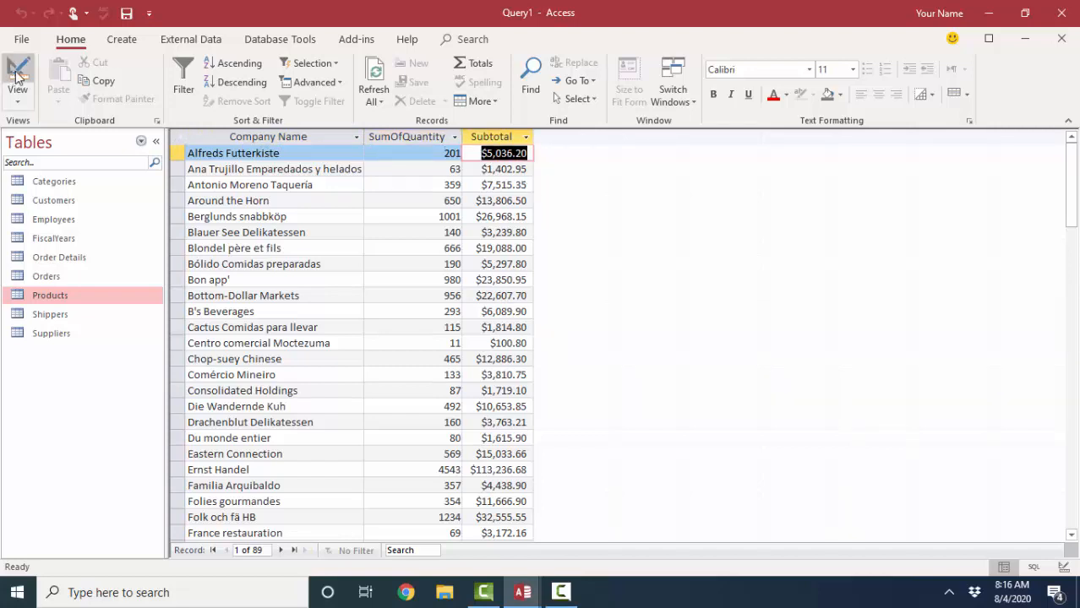
pyautogui.click(16, 80)
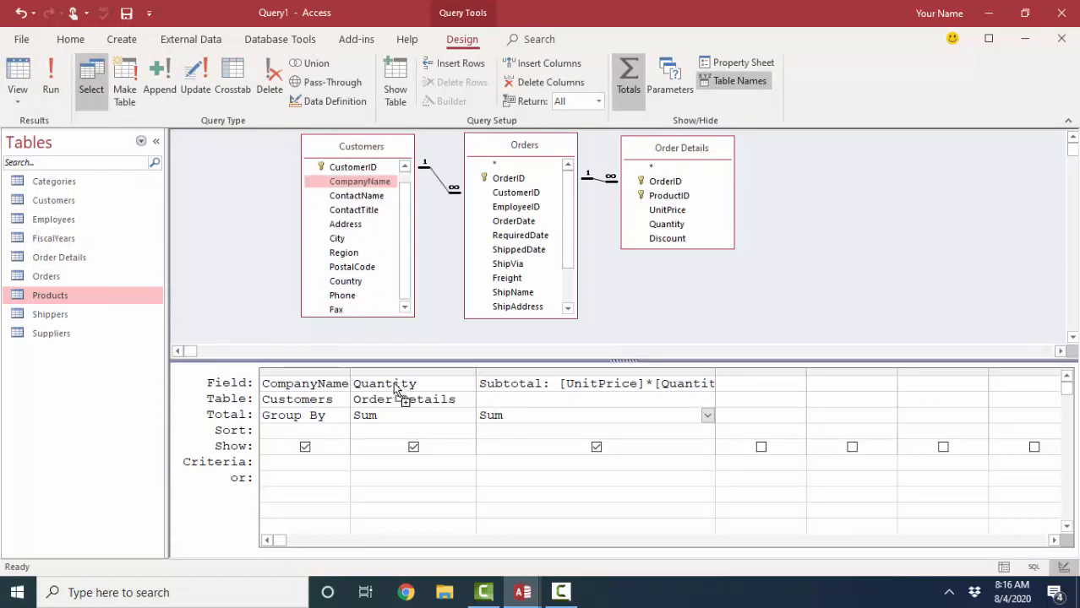
# Add a second CompanyName column set to Count, view the counts, and return to Design
pyautogui.click(432, 415)
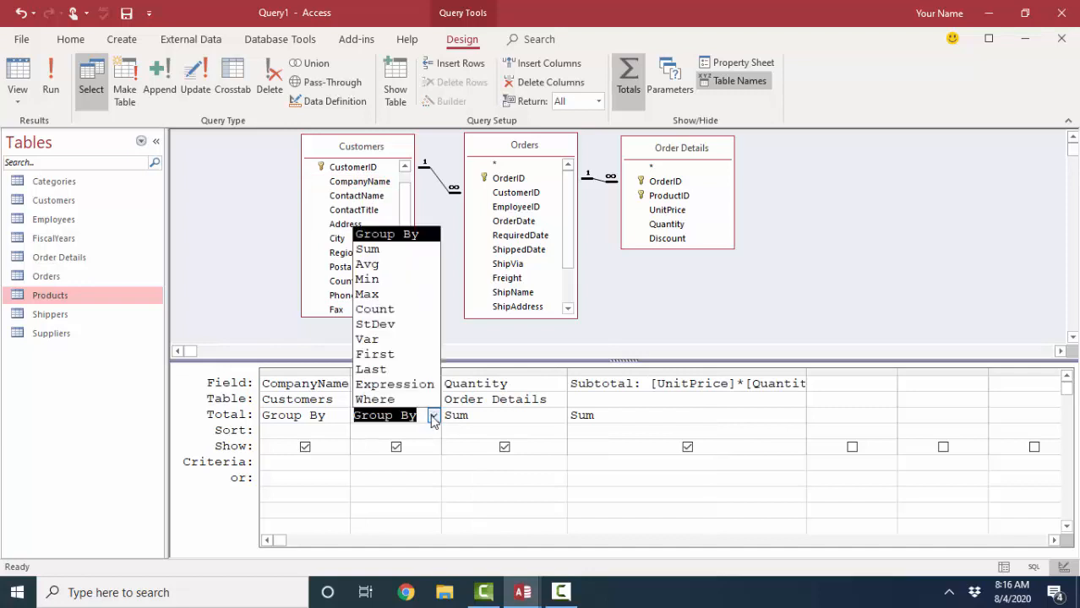
pyautogui.click(374, 308)
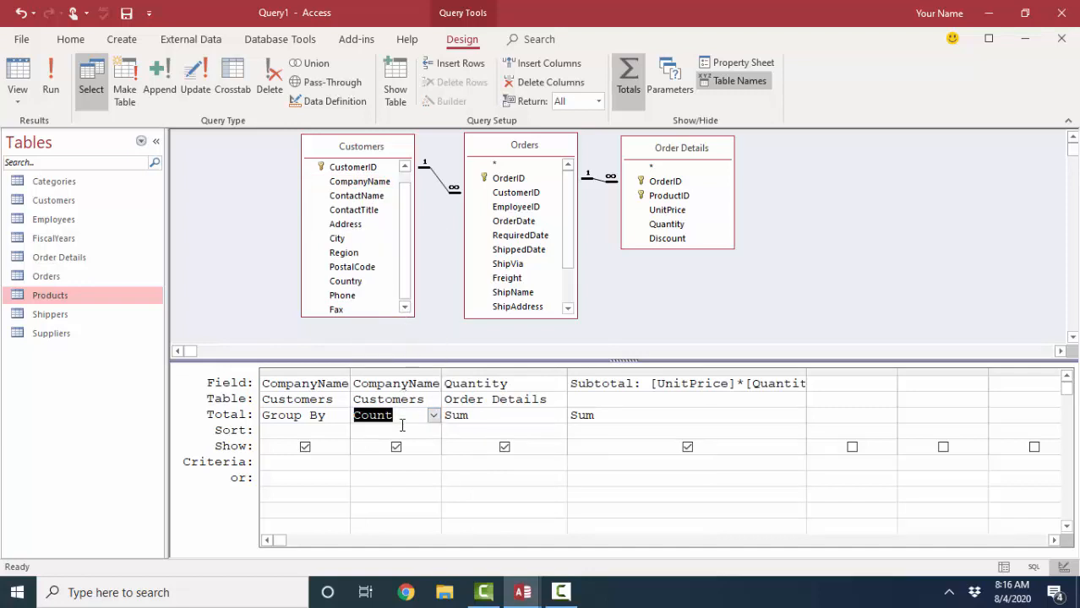
pyautogui.click(17, 76)
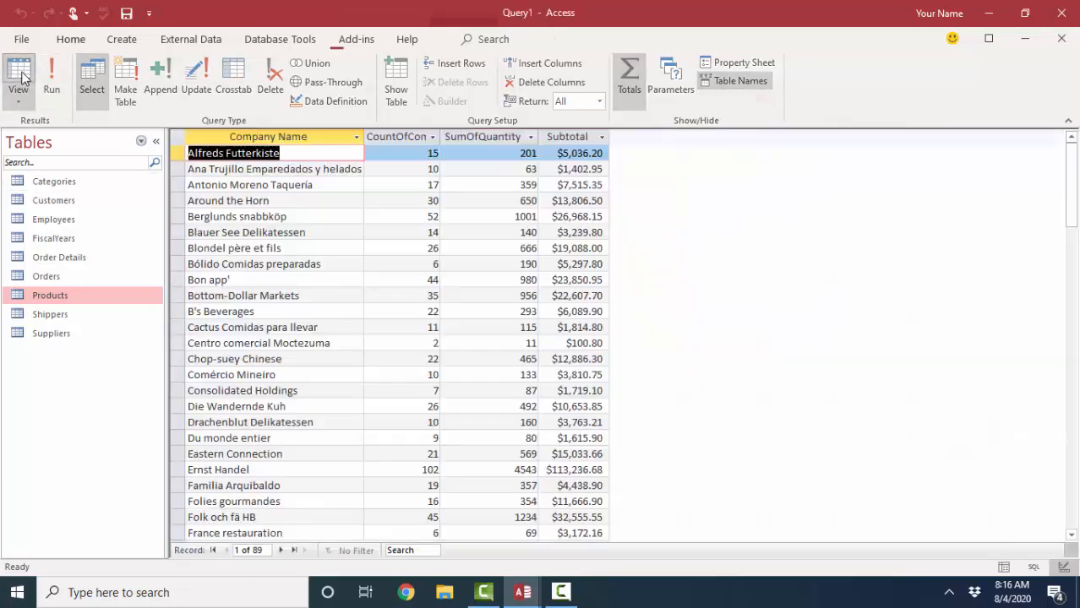
pyautogui.click(70, 39)
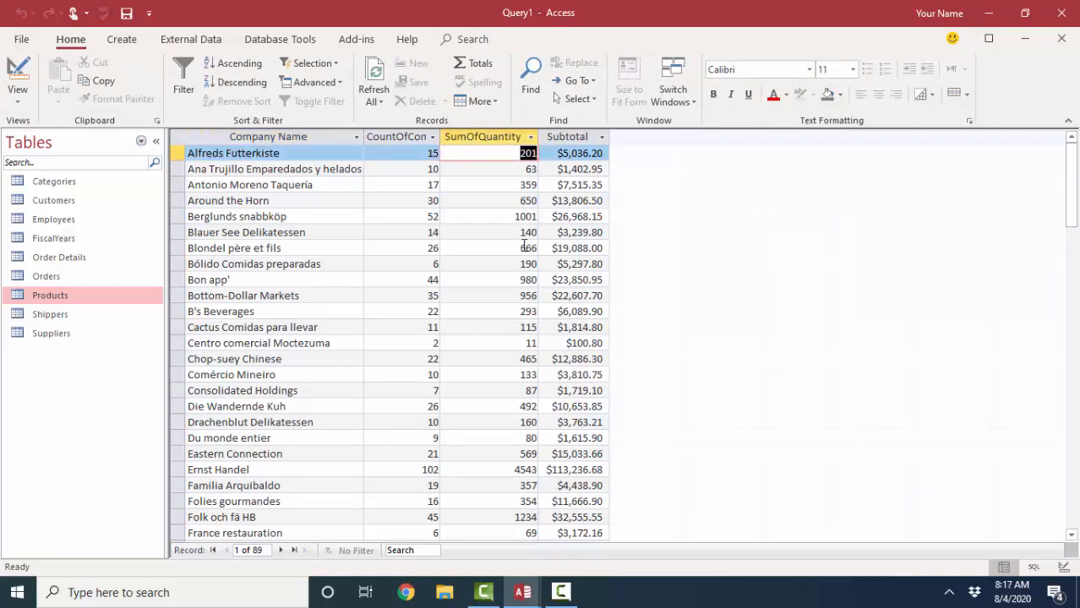
pyautogui.click(579, 153)
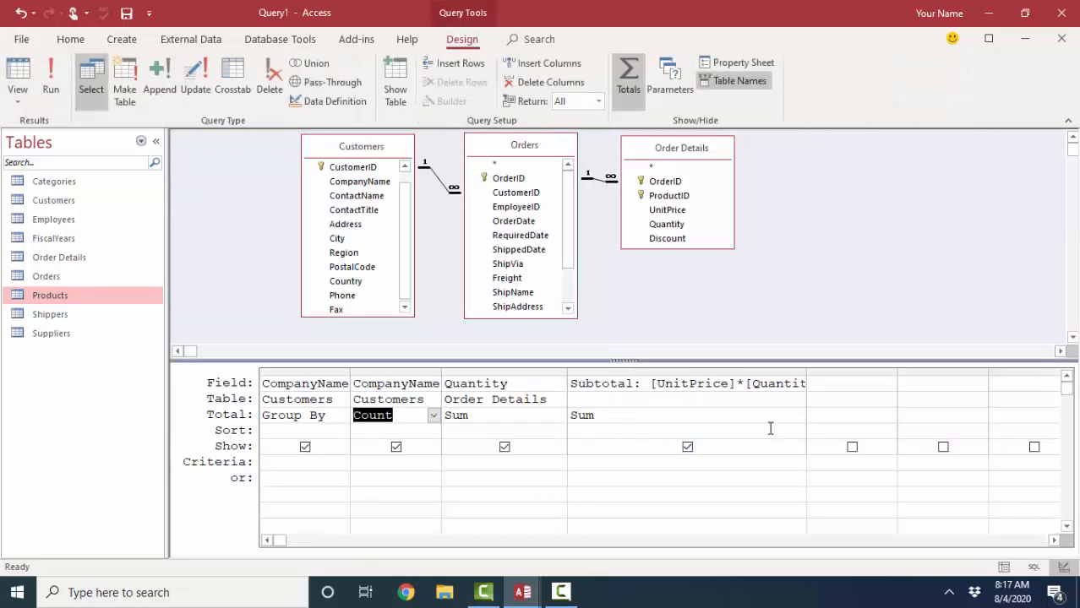
# Sort Subtotal descending and review the Group By, Count and Sum settings
pyautogui.click(798, 431)
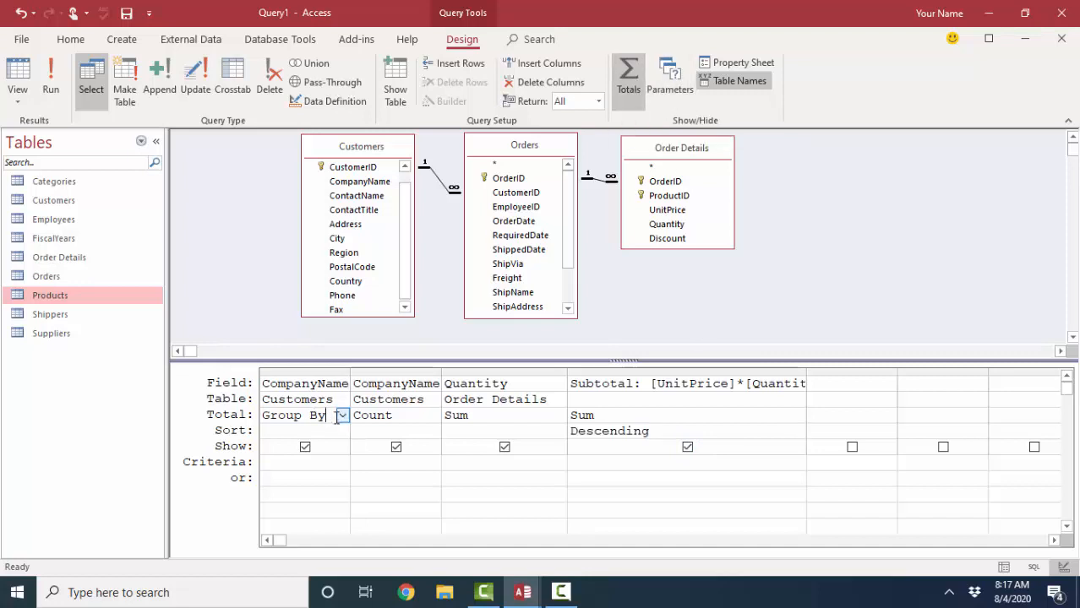
pyautogui.click(396, 415)
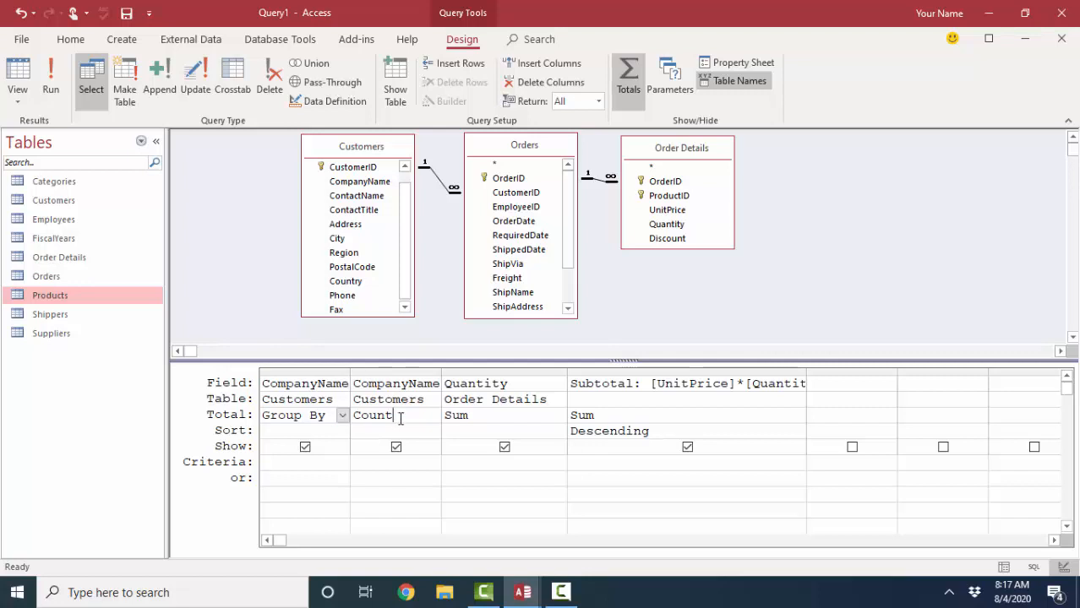
pyautogui.click(687, 415)
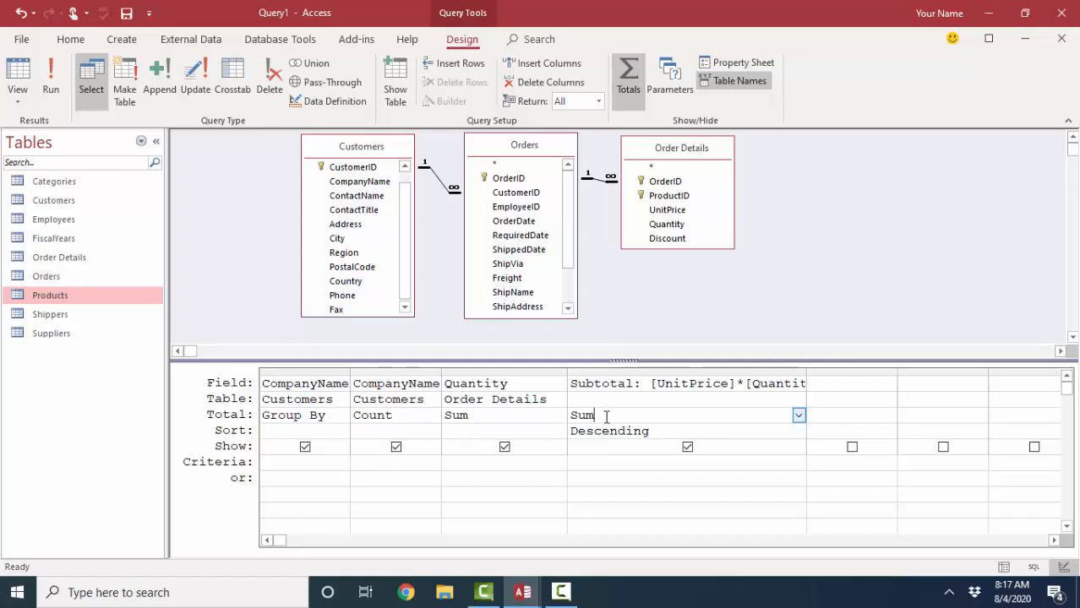
pyautogui.click(505, 415)
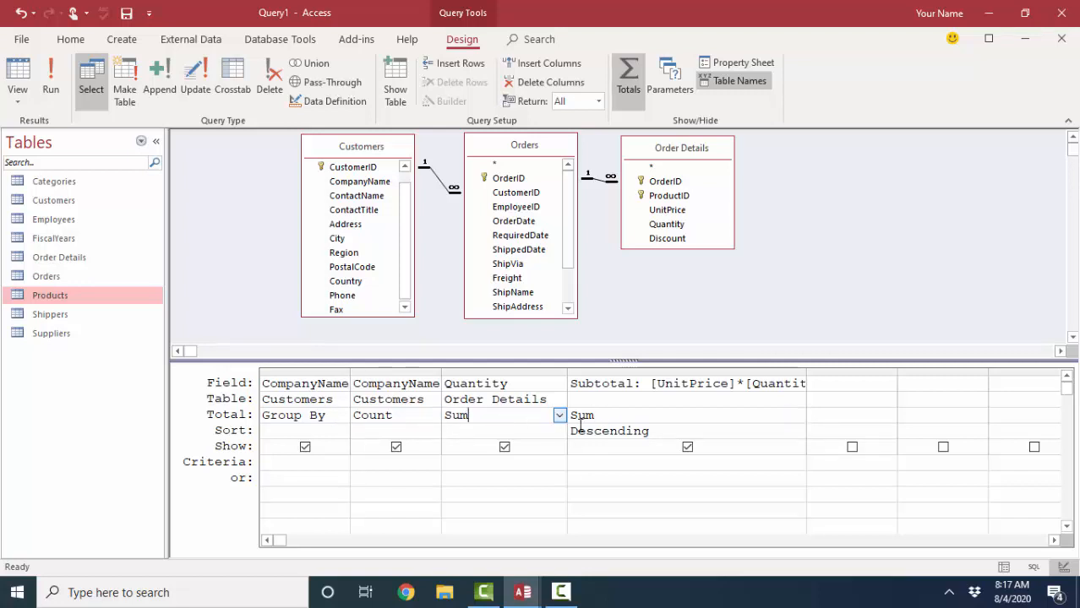
pyautogui.click(396, 415)
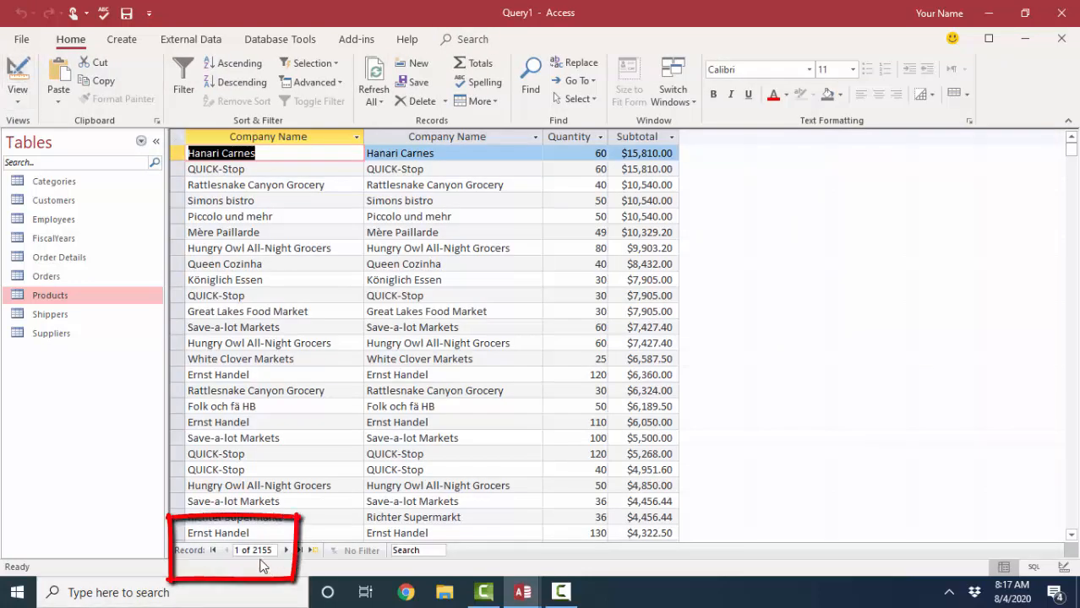
pyautogui.moveTo(253, 551)
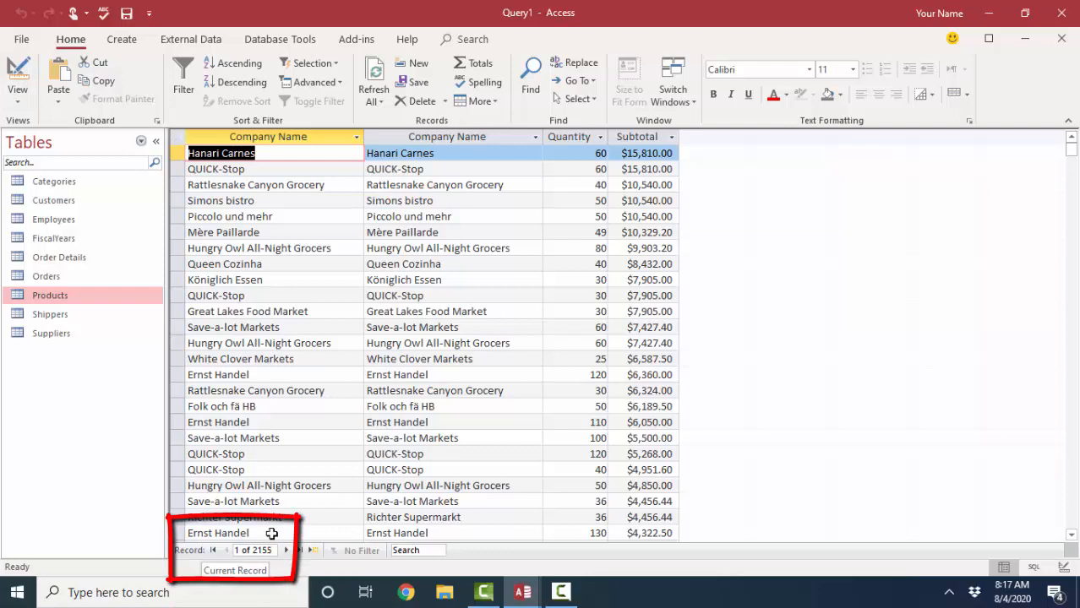
# Turn Totals back on, rerun, and check the last of the 89 grouped records
pyautogui.click(17, 80)
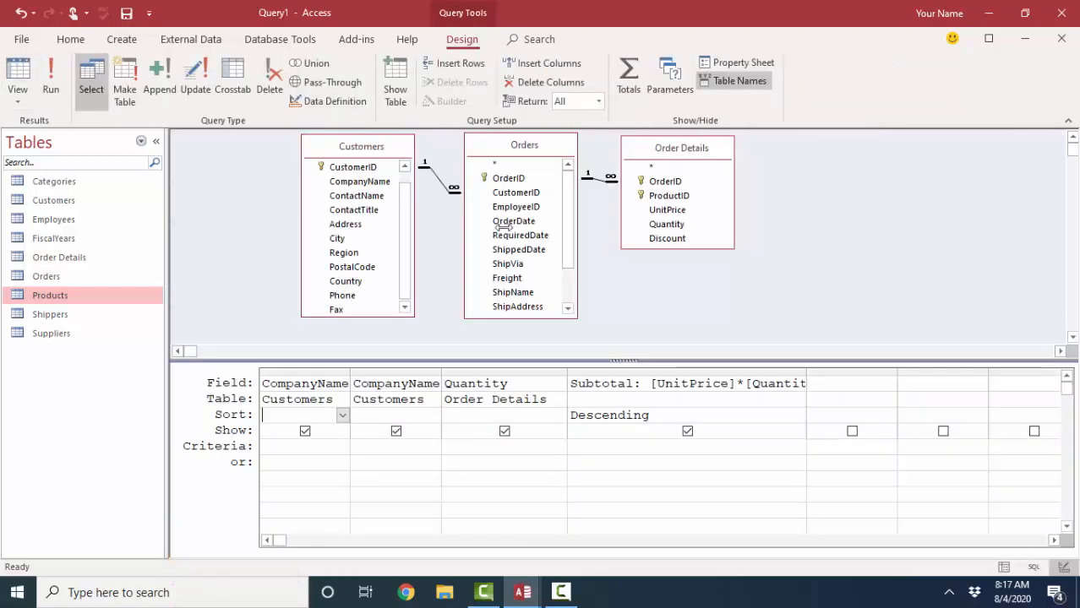
pyautogui.click(628, 74)
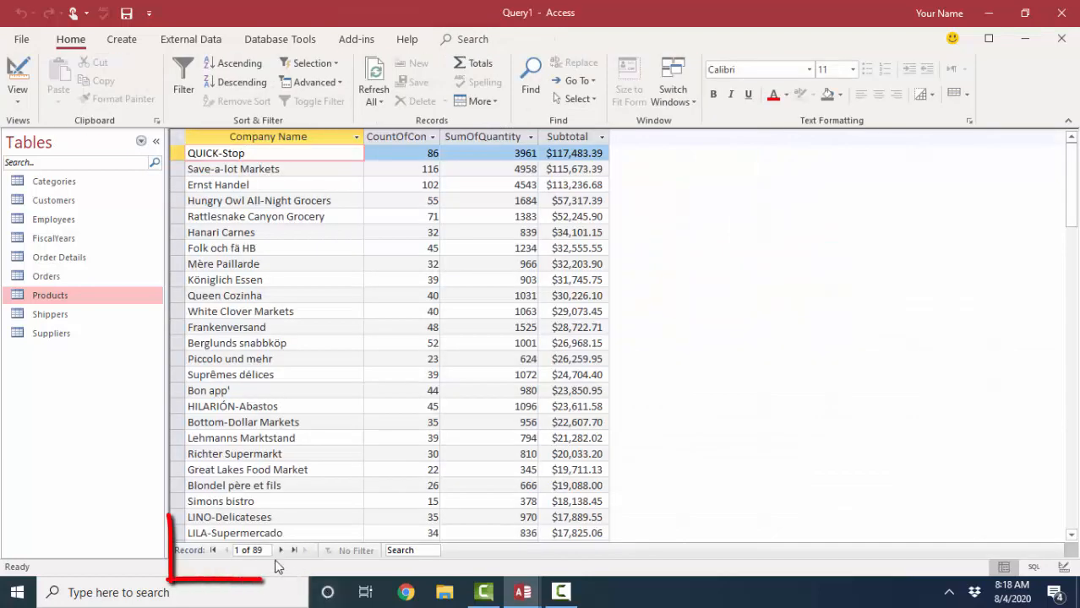
pyautogui.click(295, 550)
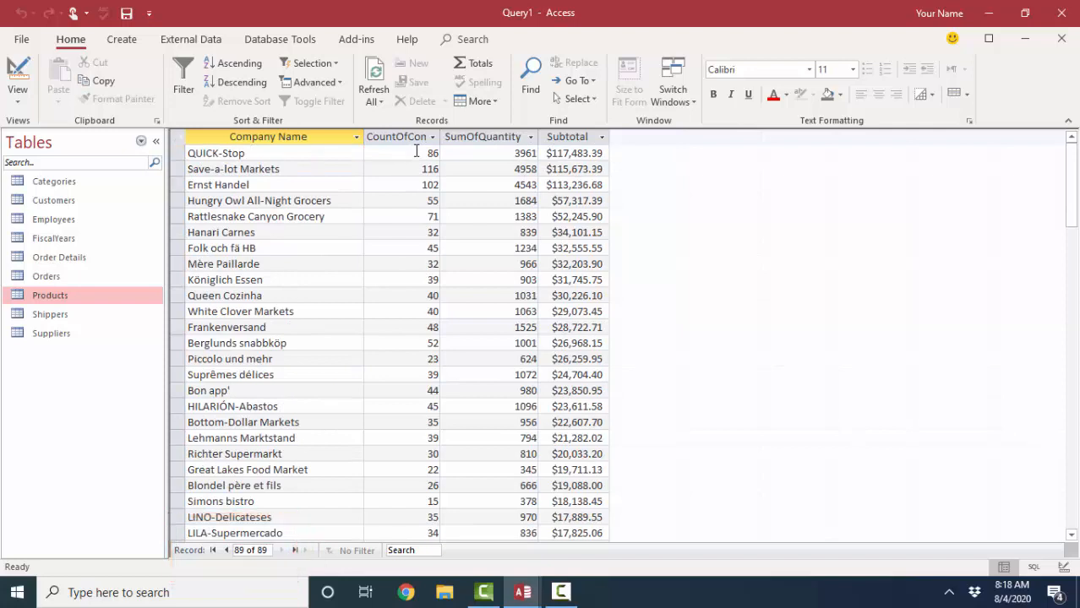
pyautogui.moveTo(451, 158)
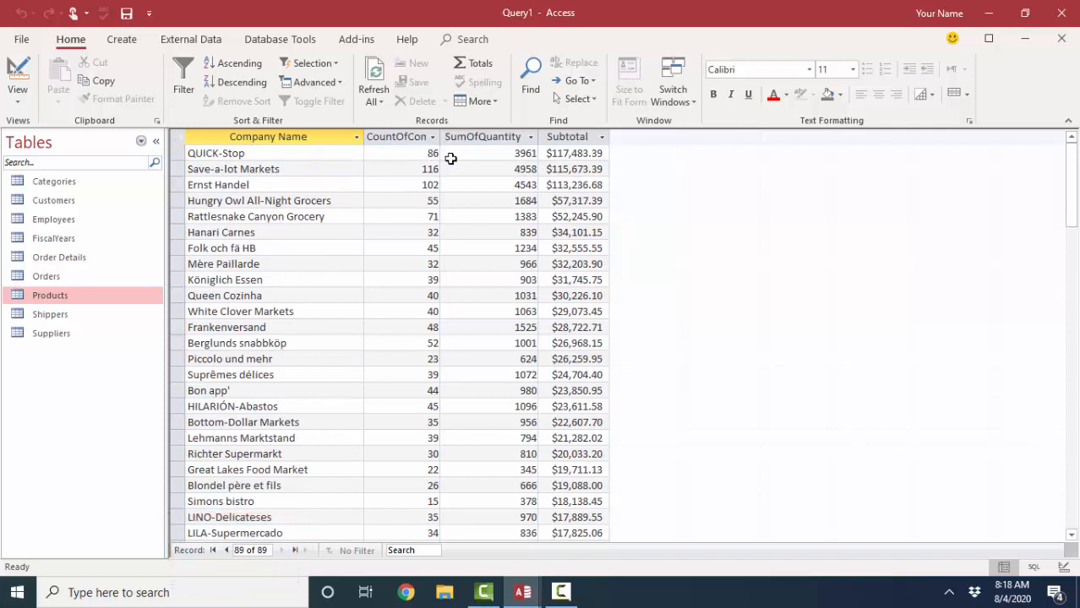
pyautogui.moveTo(460, 159)
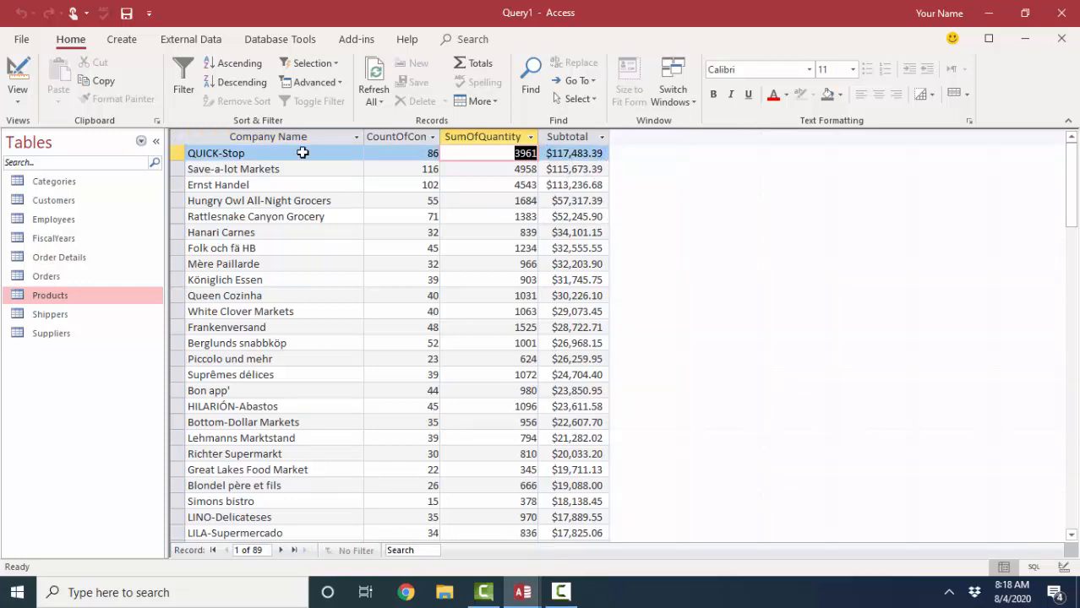
# Return to Design view and review the Count on CompanyName and Sum on Quantity
pyautogui.click(17, 81)
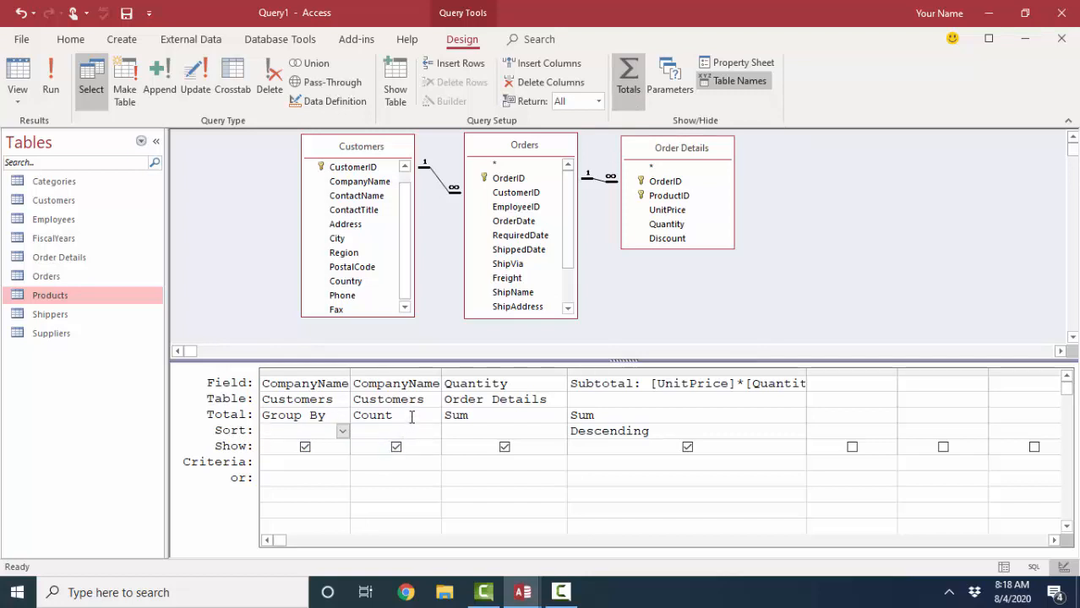
pyautogui.click(503, 415)
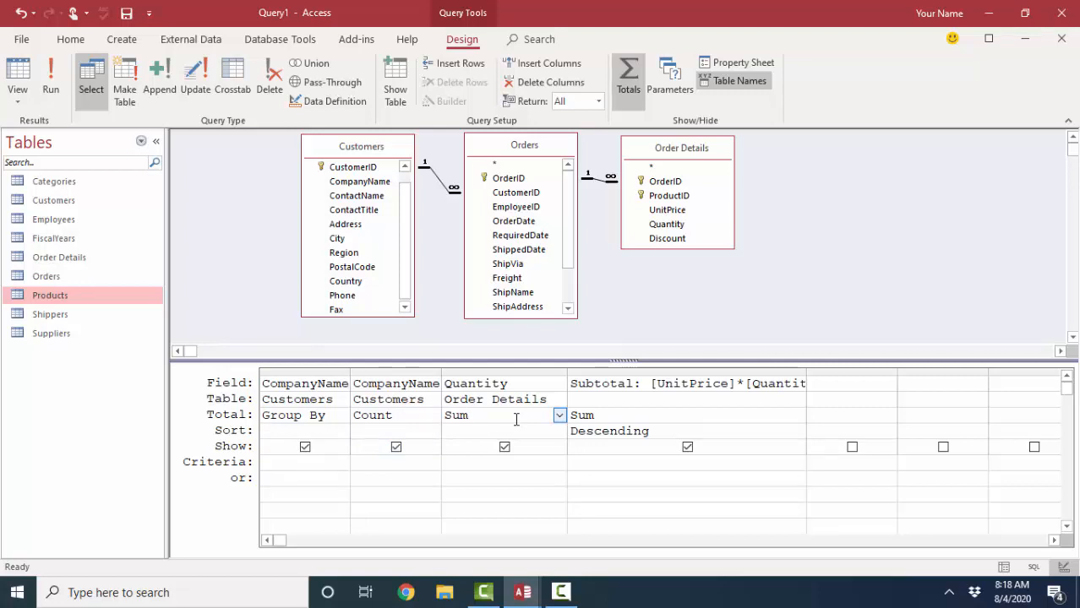
pyautogui.click(469, 415)
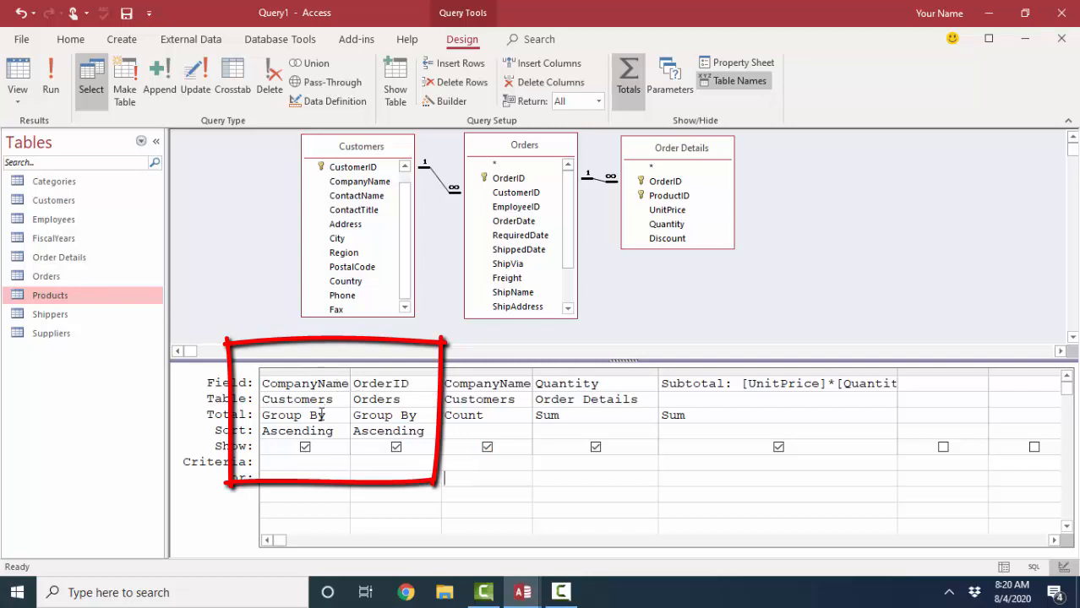
# Group by OrderID alongside CompanyName, both sorted ascending, without the Subtotal sort
pyautogui.click(431, 415)
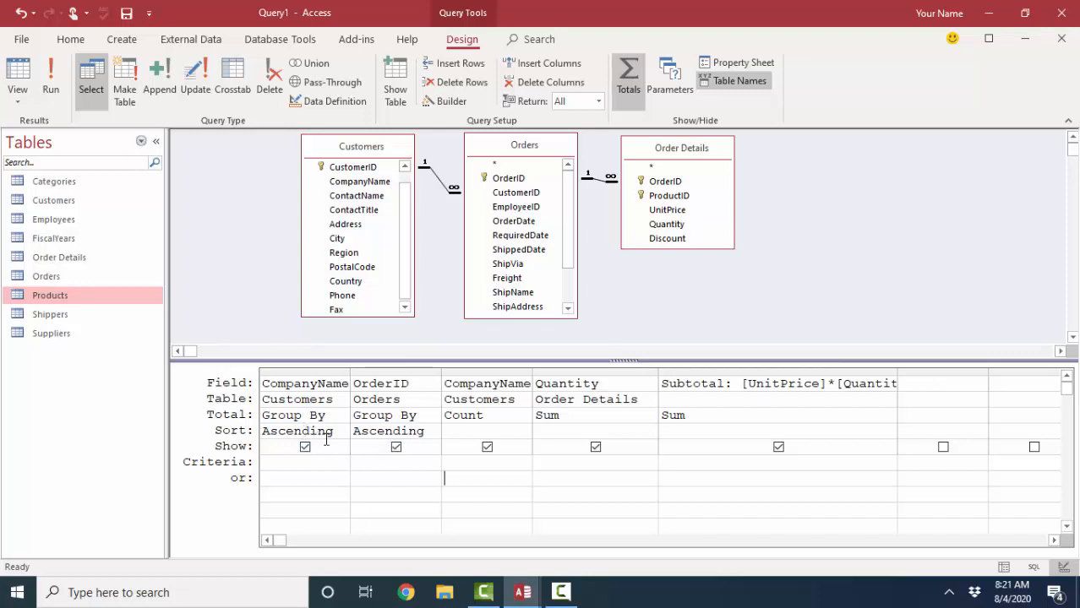
pyautogui.click(17, 80)
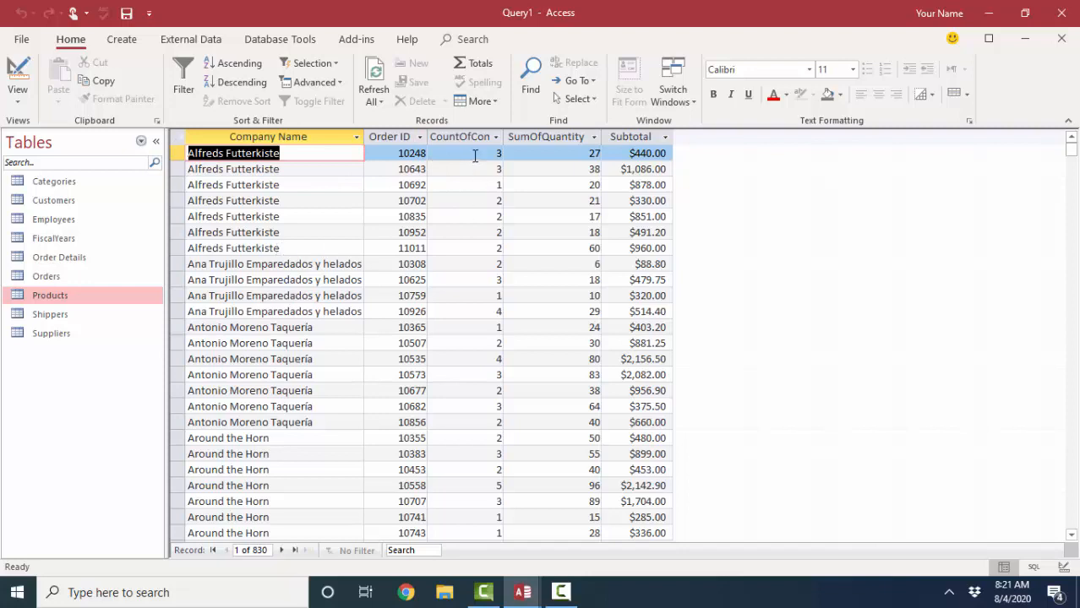
# Examine item counts and subtotals in the 830 per-order result rows
pyautogui.click(473, 185)
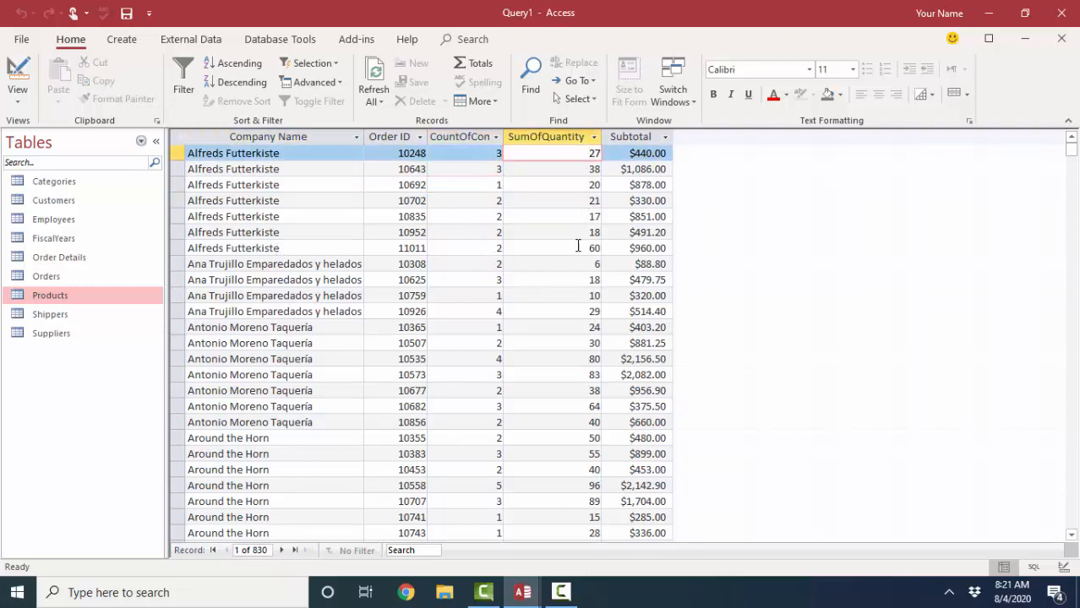
pyautogui.moveTo(643, 262)
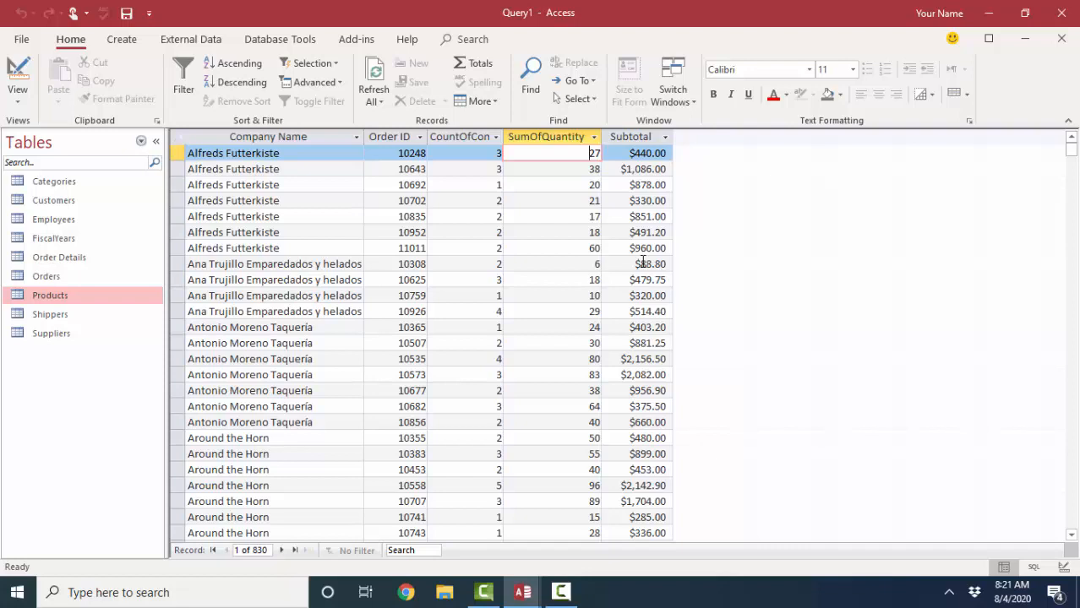
pyautogui.moveTo(640, 263)
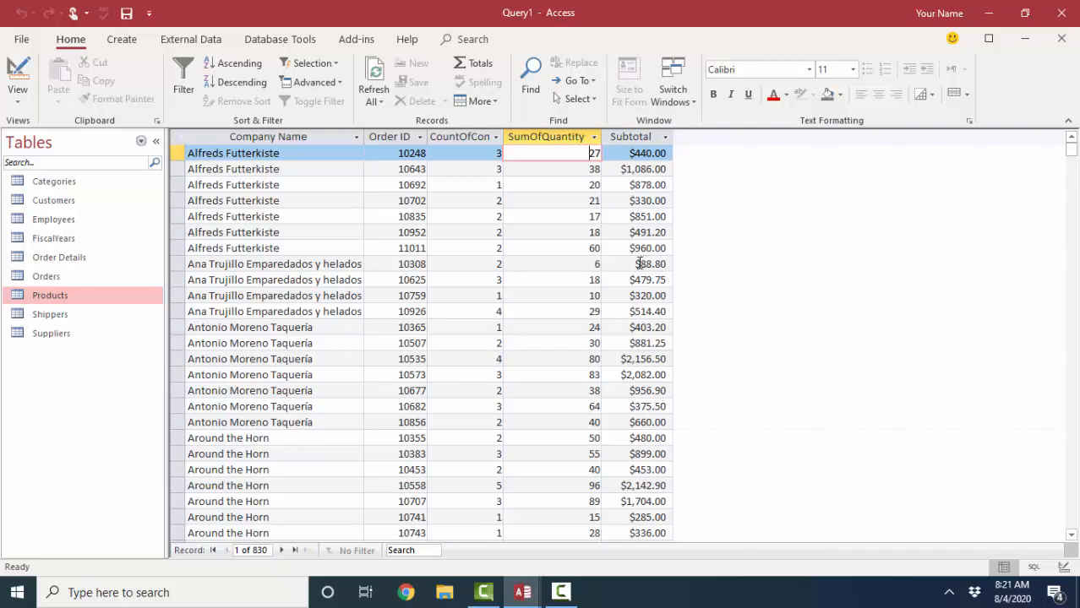
pyautogui.click(17, 77)
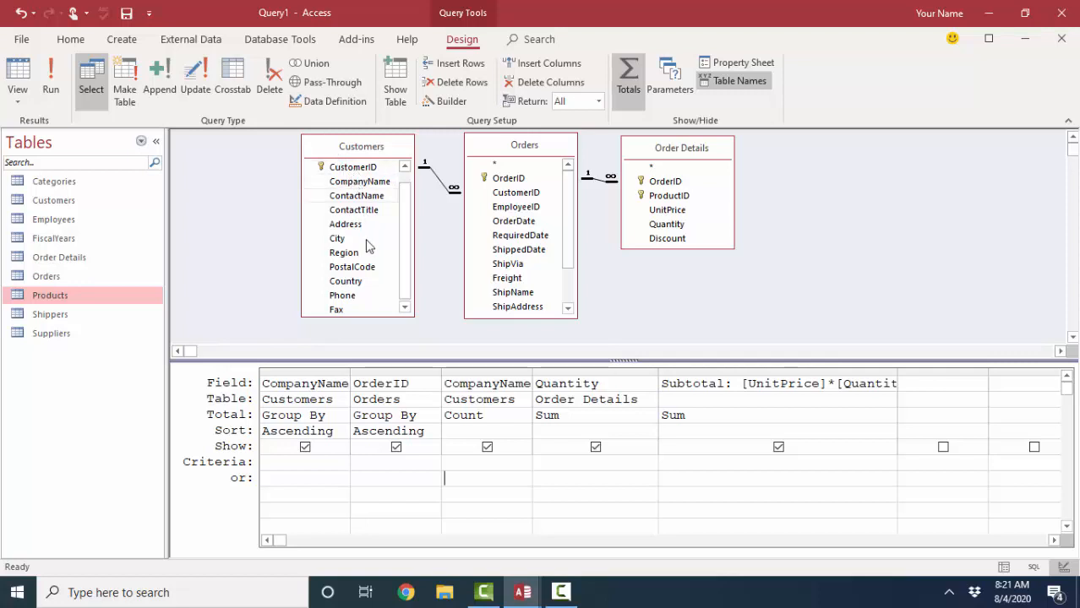
pyautogui.moveTo(490, 178)
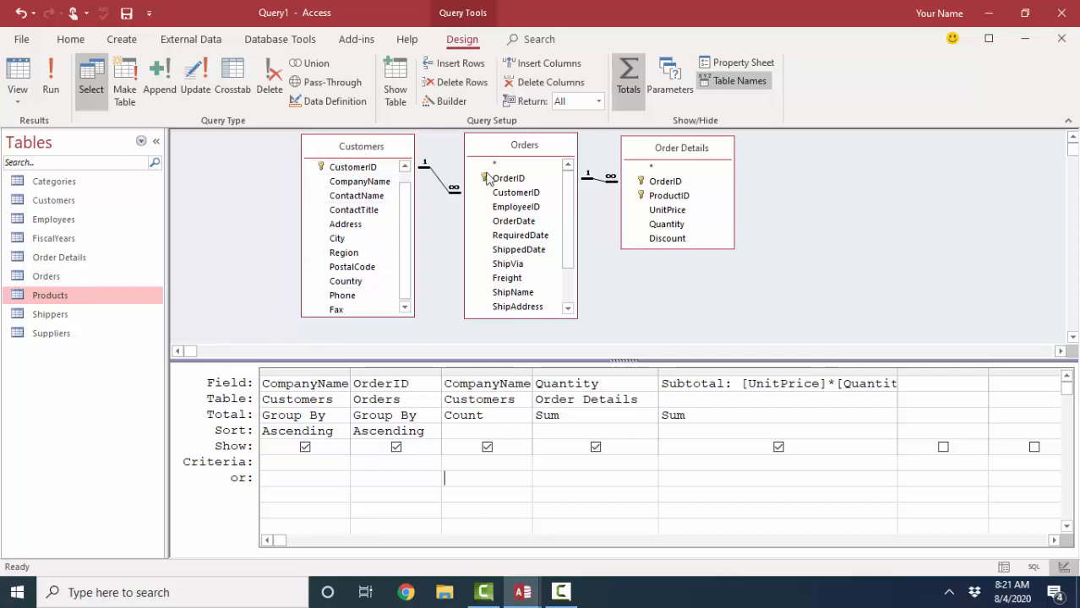